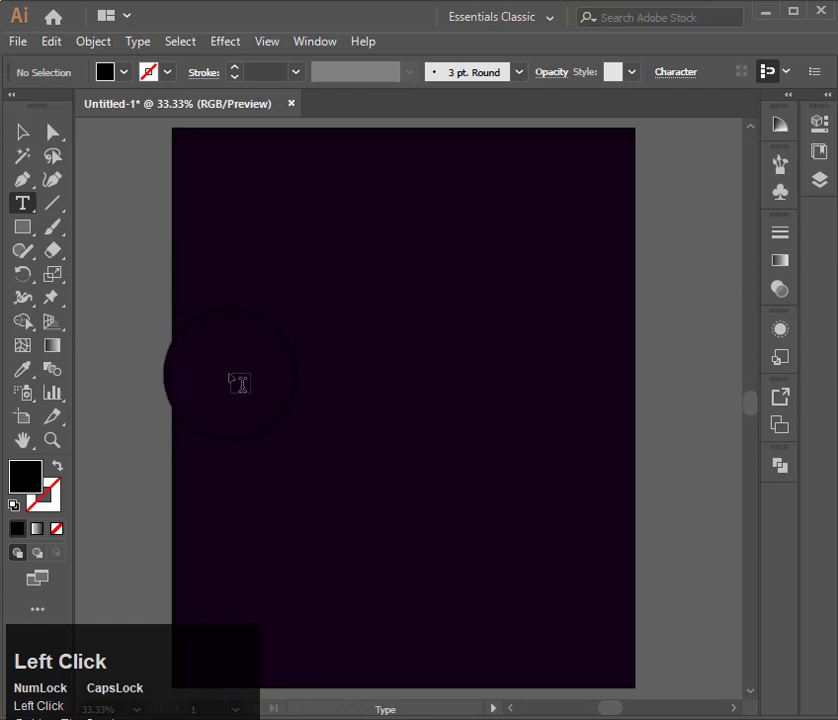
# - Type SPACE on the artboard and scale the purple lettering up across the middle
pyautogui.click(240, 383)
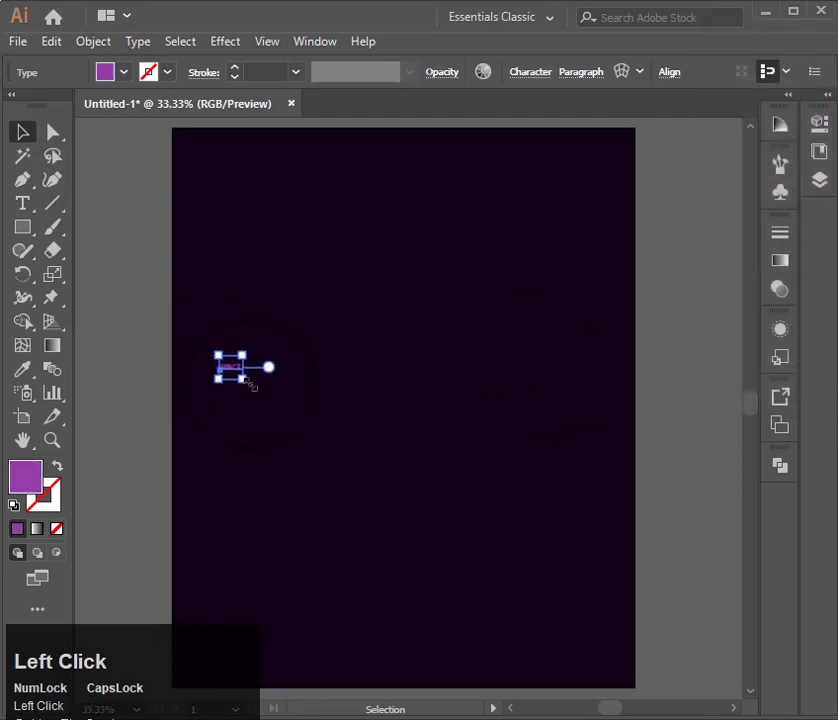
pyautogui.moveTo(230, 370); pyautogui.dragTo(435, 512)
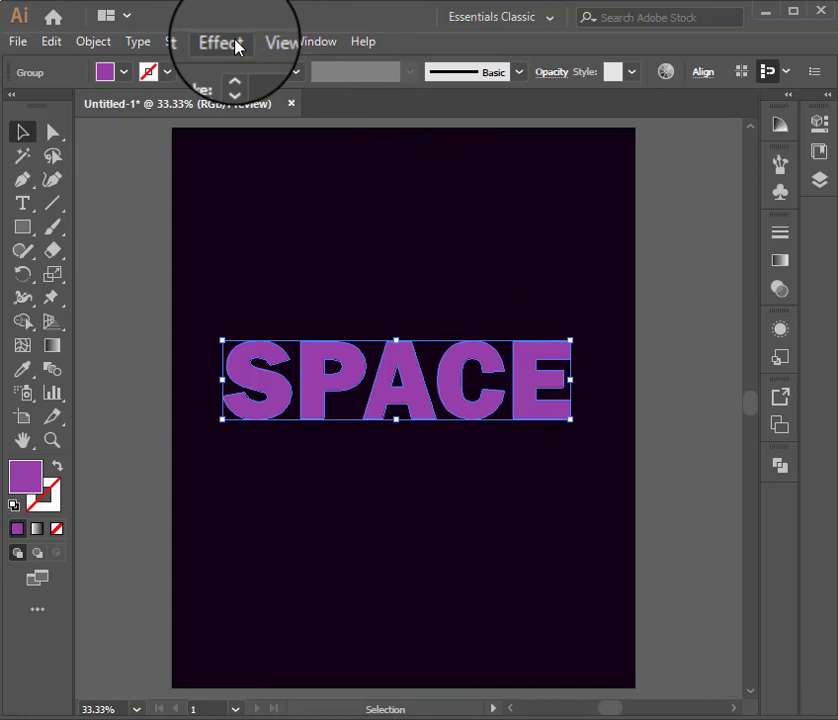
# - Apply Extrude & Bevel with rotation 20°, -25°, 0° and extrude depth 400
pyautogui.click(224, 41)
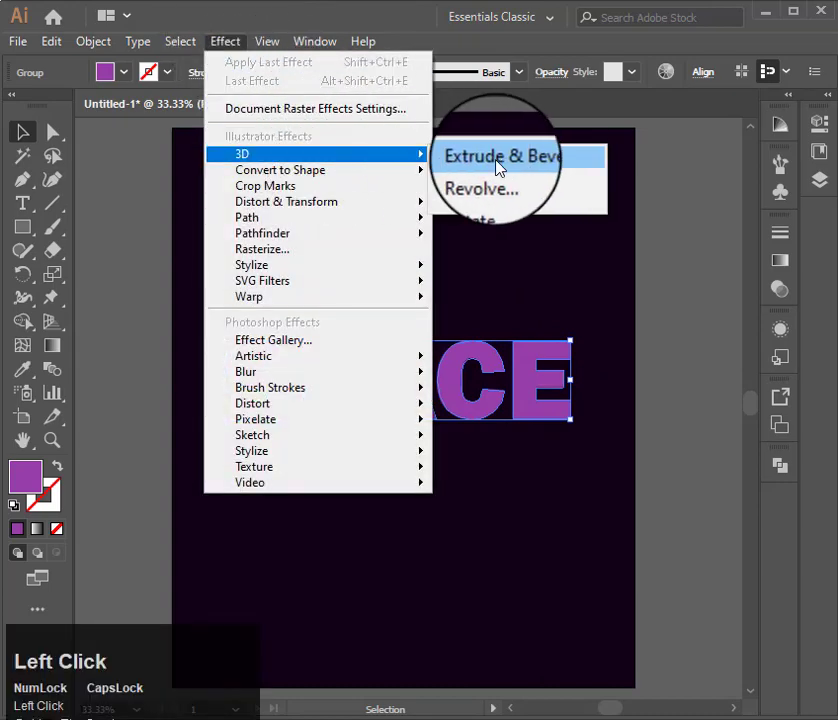
pyautogui.click(498, 156)
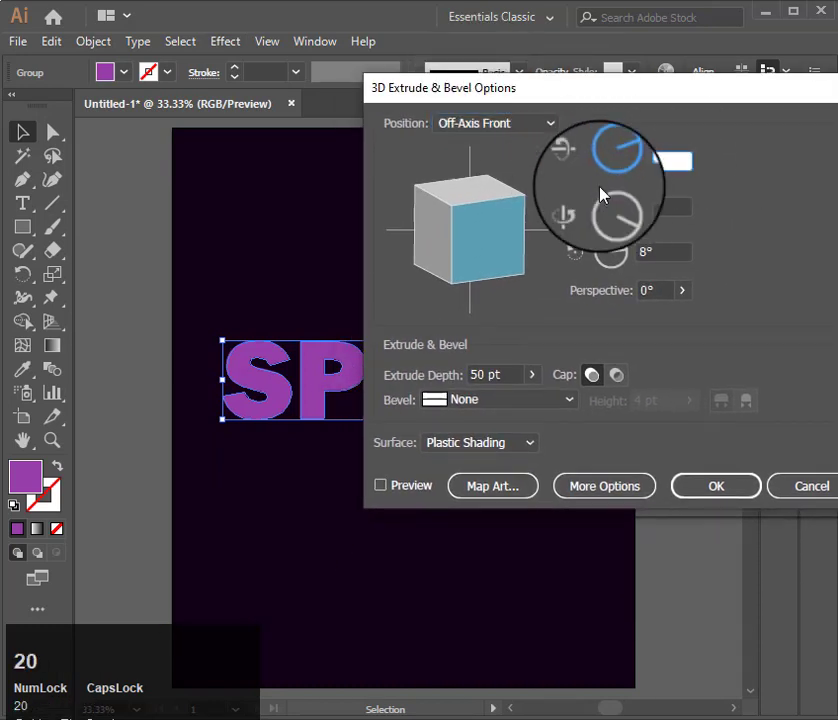
pyautogui.moveTo(620, 160); pyautogui.dragTo(620, 210)
pyautogui.write('400')
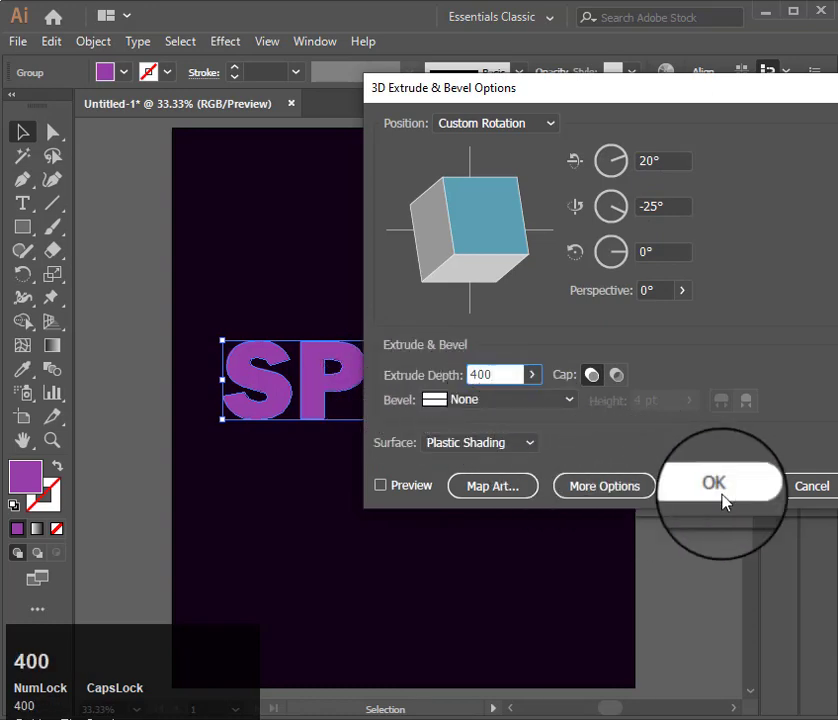
pyautogui.click(714, 484)
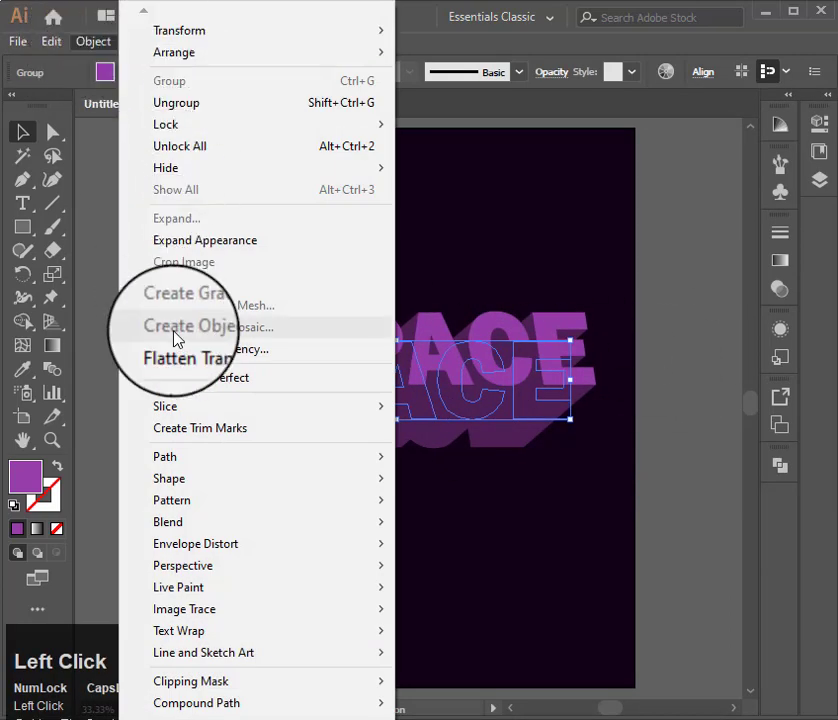
# - Run Expand Appearance on the extruded SPACE lettering
pyautogui.click(205, 240)
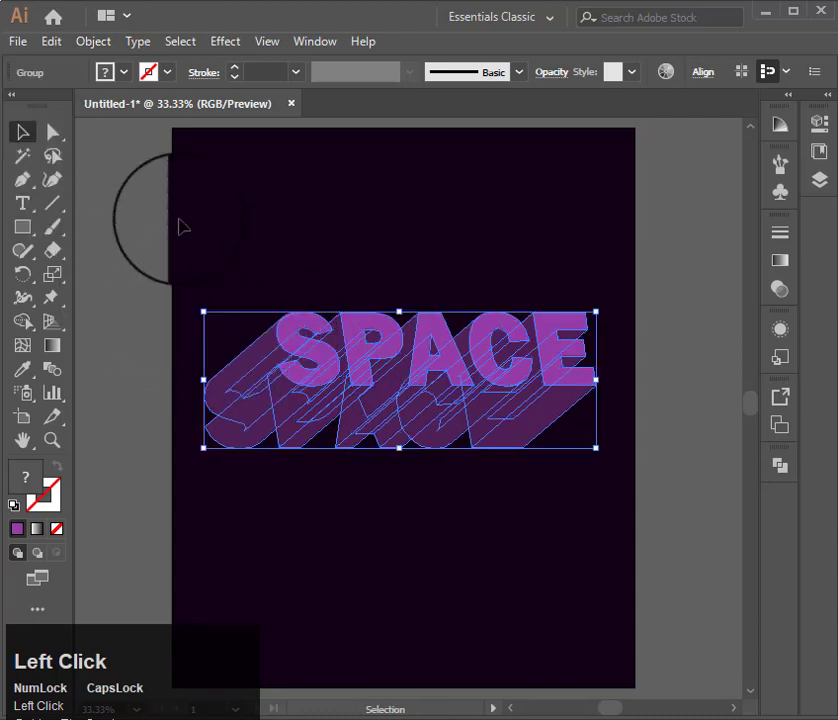
# - Direct-select the letters' front faces, starting with the S, and undo a wrong pick
pyautogui.click(52, 132)
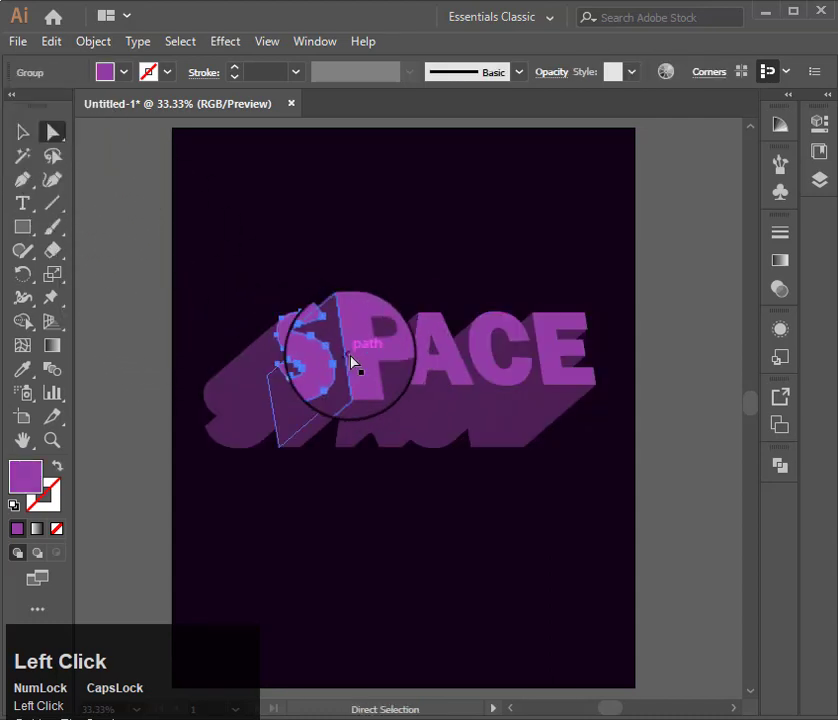
pyautogui.click(435, 358)
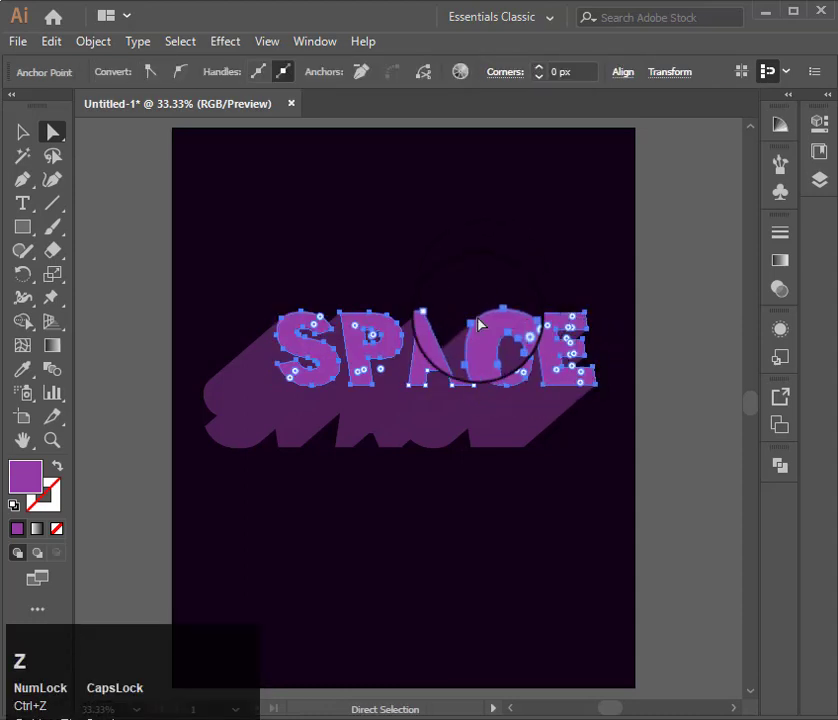
pyautogui.click(440, 330)
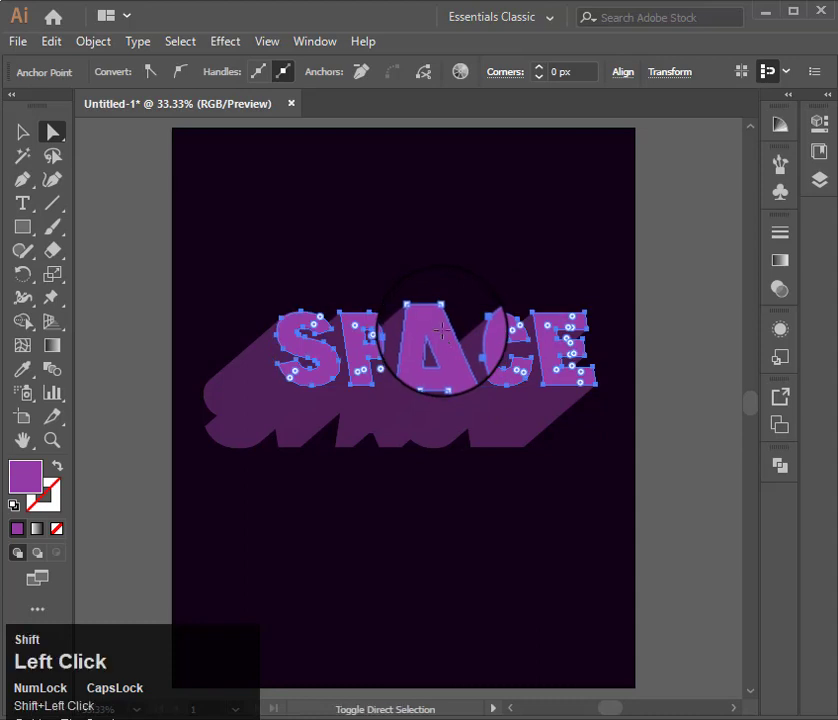
pyautogui.press('ctrl+x')
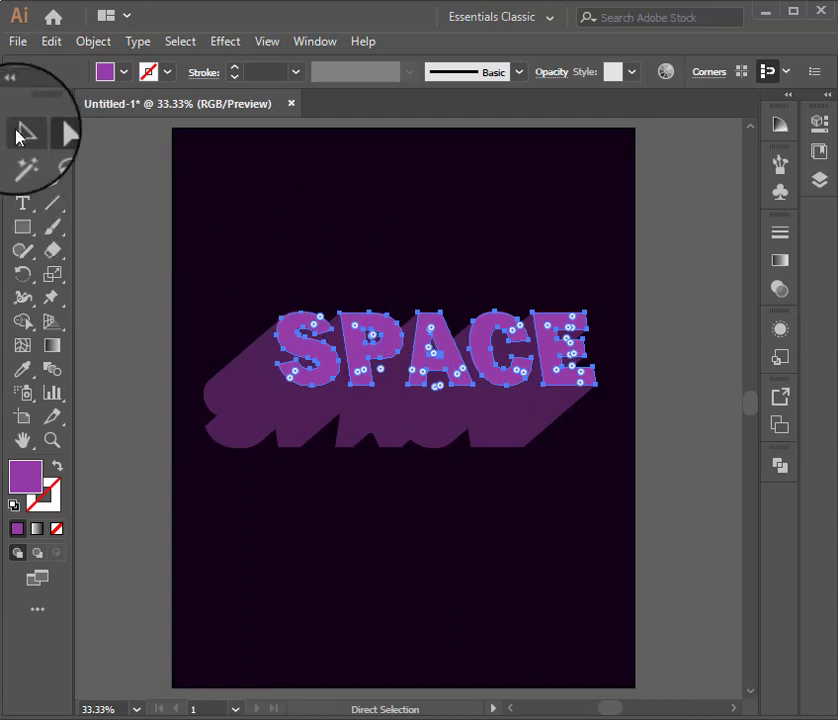
# - Select the extrusion and set its linear gradient's left stop to 0% opacity
pyautogui.click(23, 132)
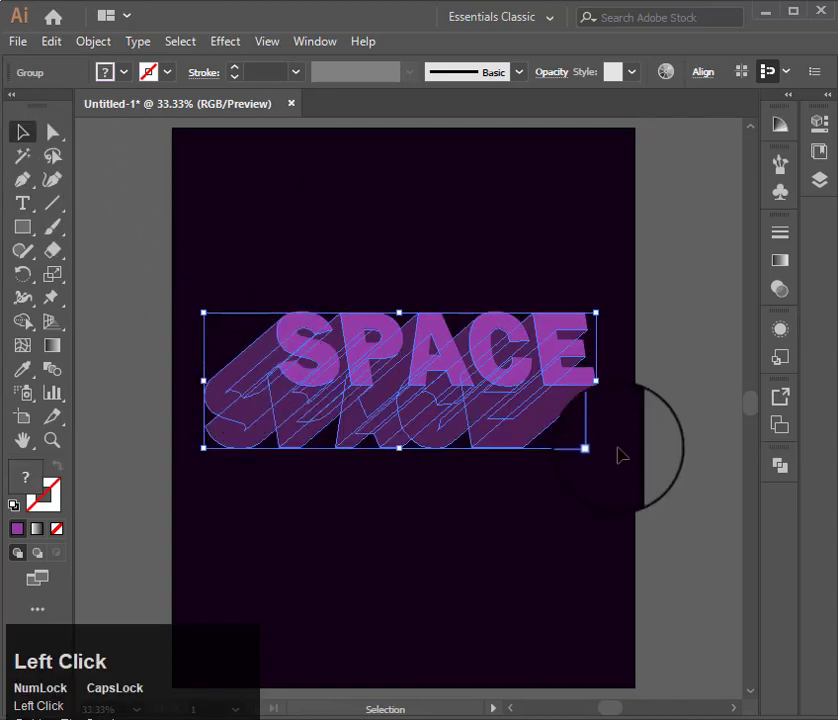
pyautogui.click(780, 259)
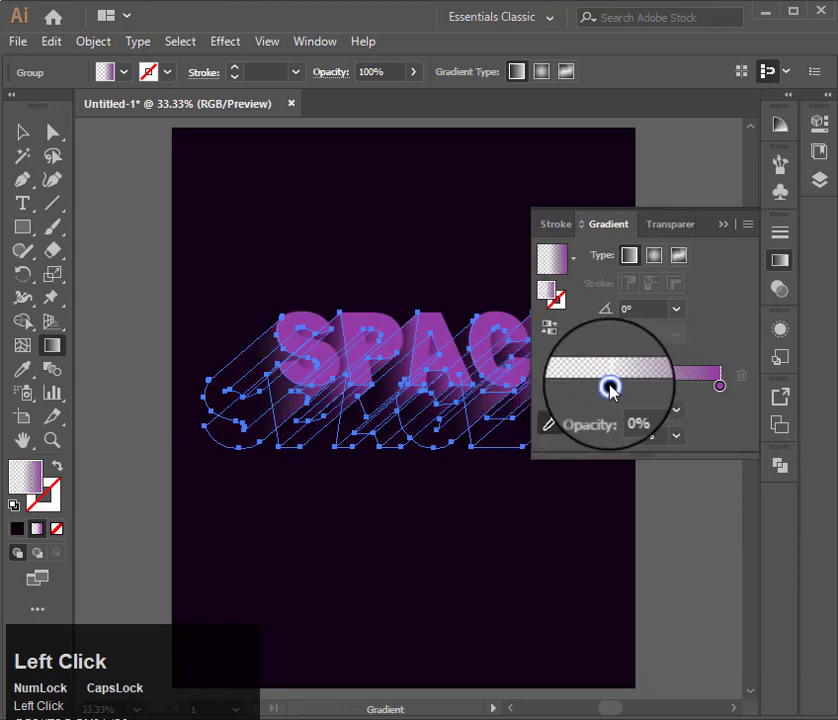
pyautogui.click(610, 387)
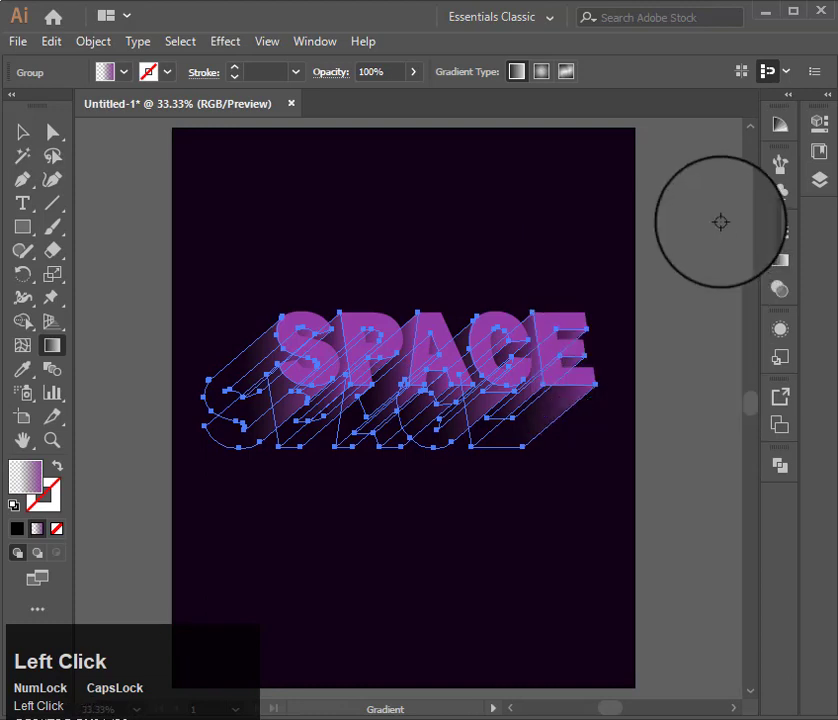
pyautogui.click(23, 132)
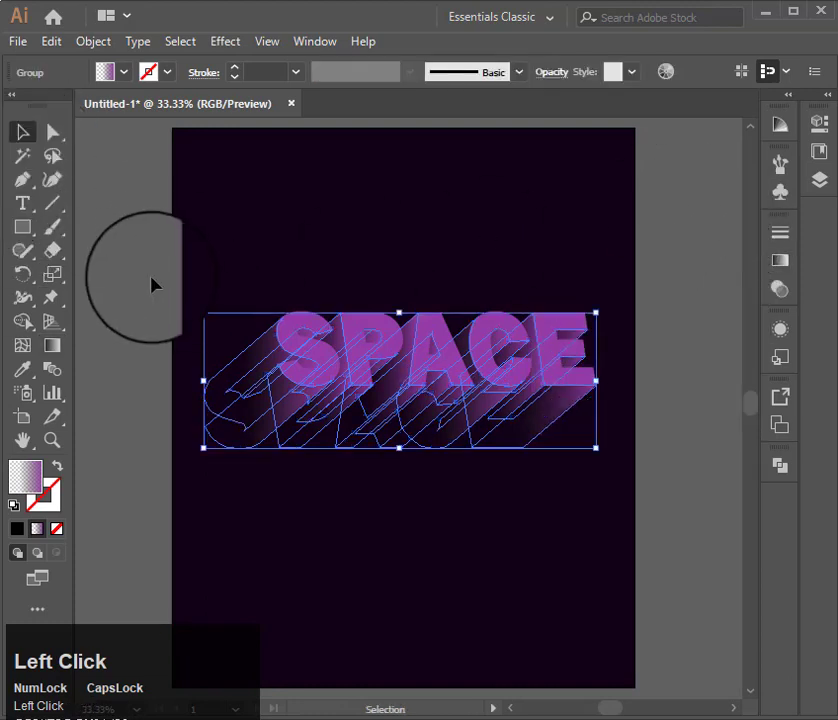